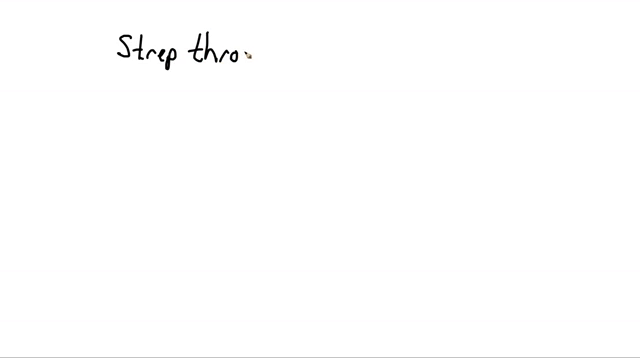
pyautogui.write('throat')
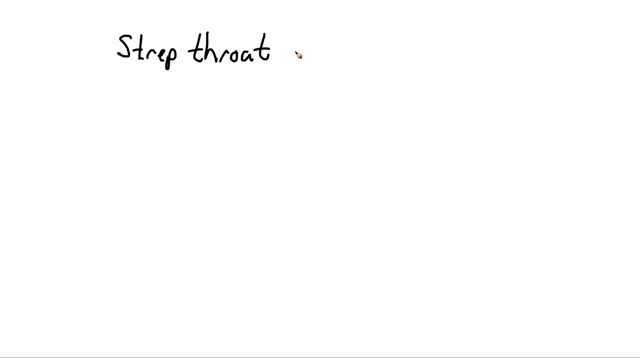
pyautogui.write('→ 2')
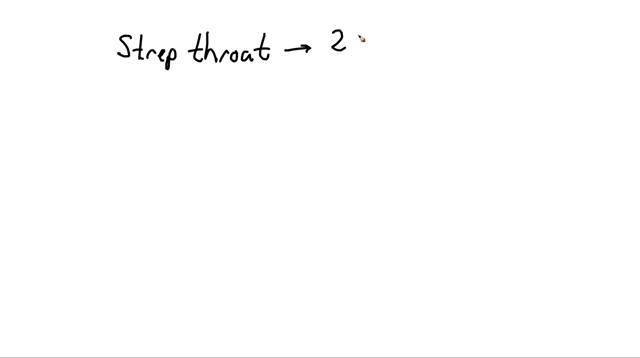
pyautogui.write('/3 weeks')
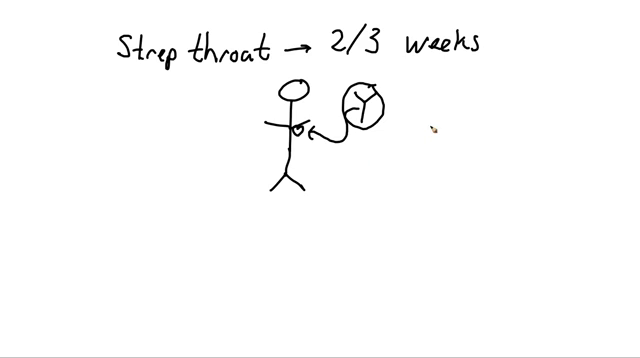
pyautogui.write('Mu')
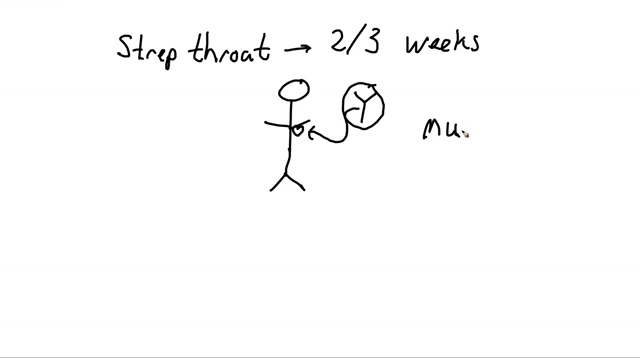
pyautogui.write('rmurs')
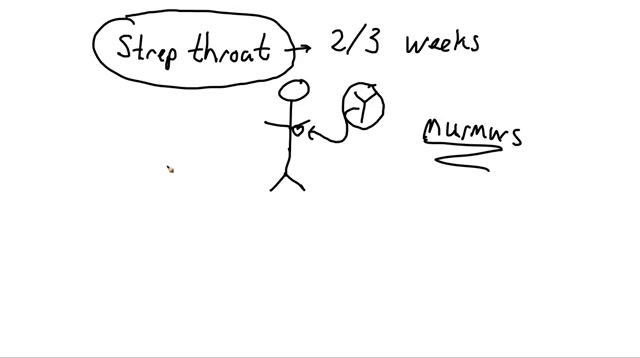
pyautogui.moveTo(172, 165)
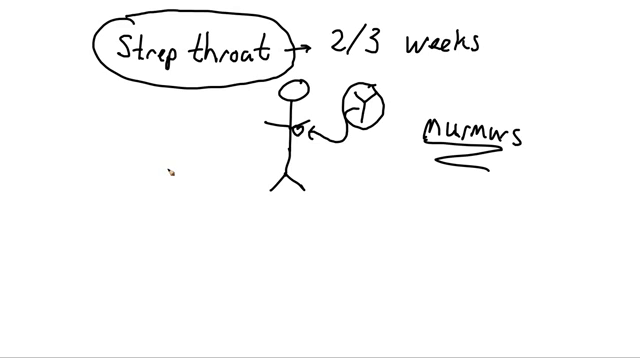